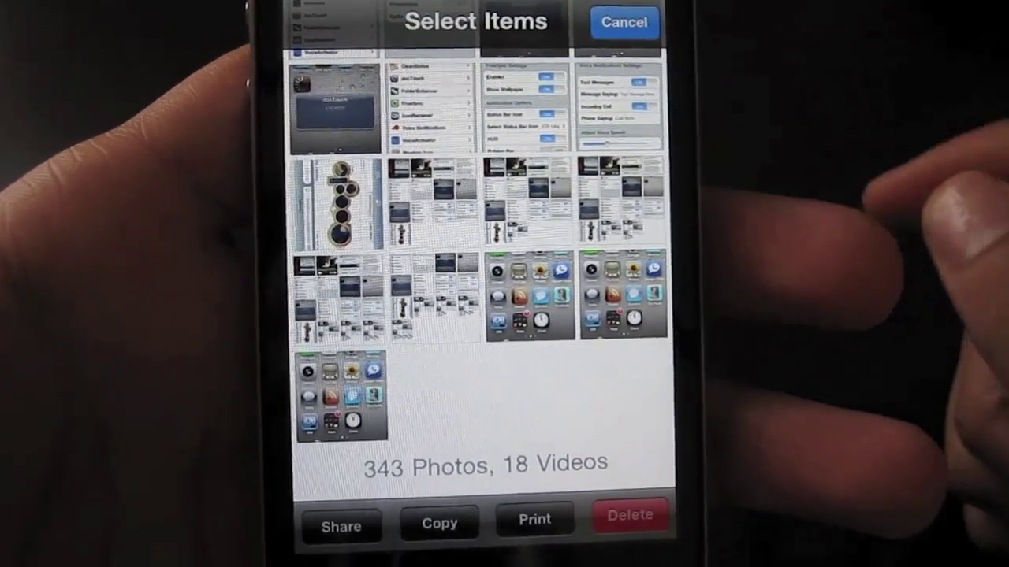
# - Cancel multi-photo selection and return to the normal Camera Roll grid
pyautogui.click(624, 22)
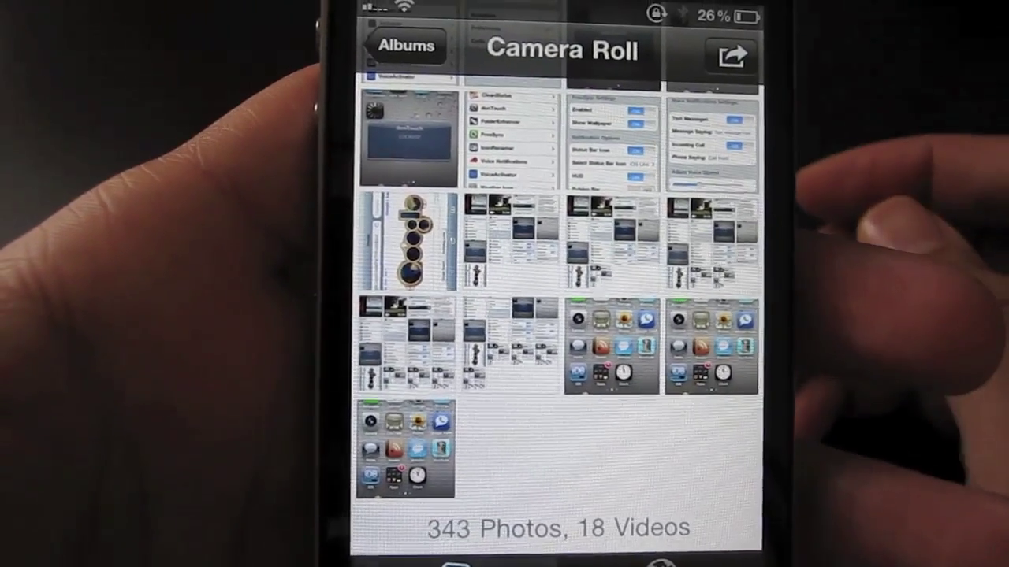